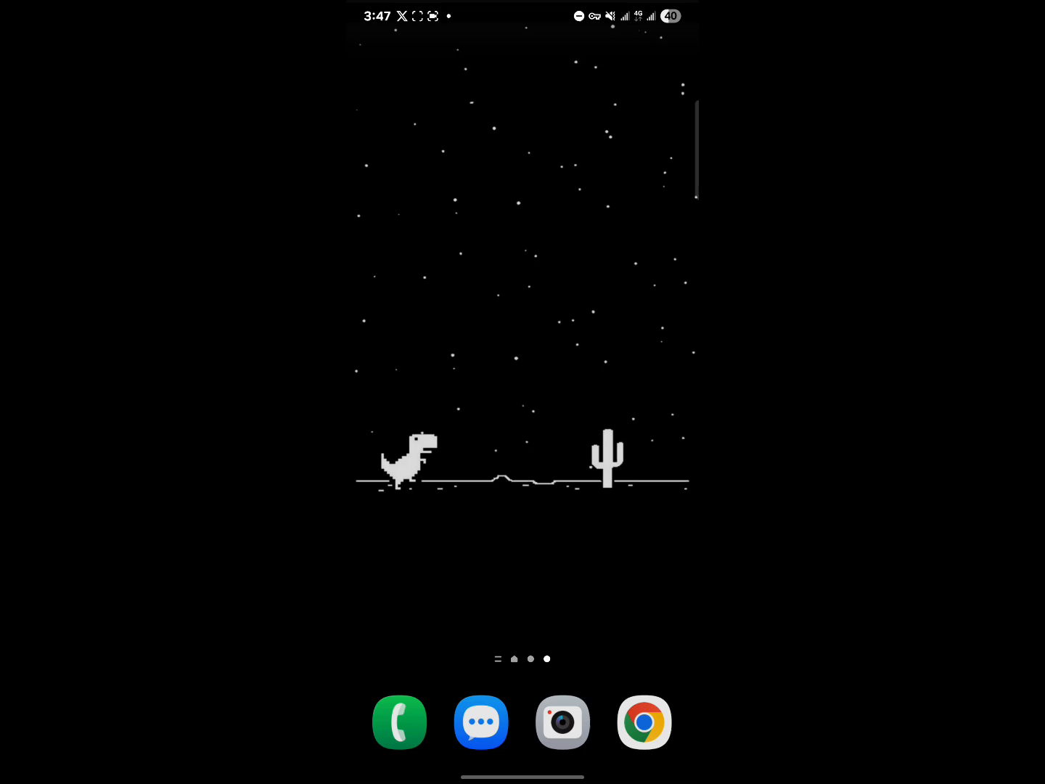
Step: Scroll the Phantom wallet home to view the $0.95 balance and held tokens
scroll("up", 3)
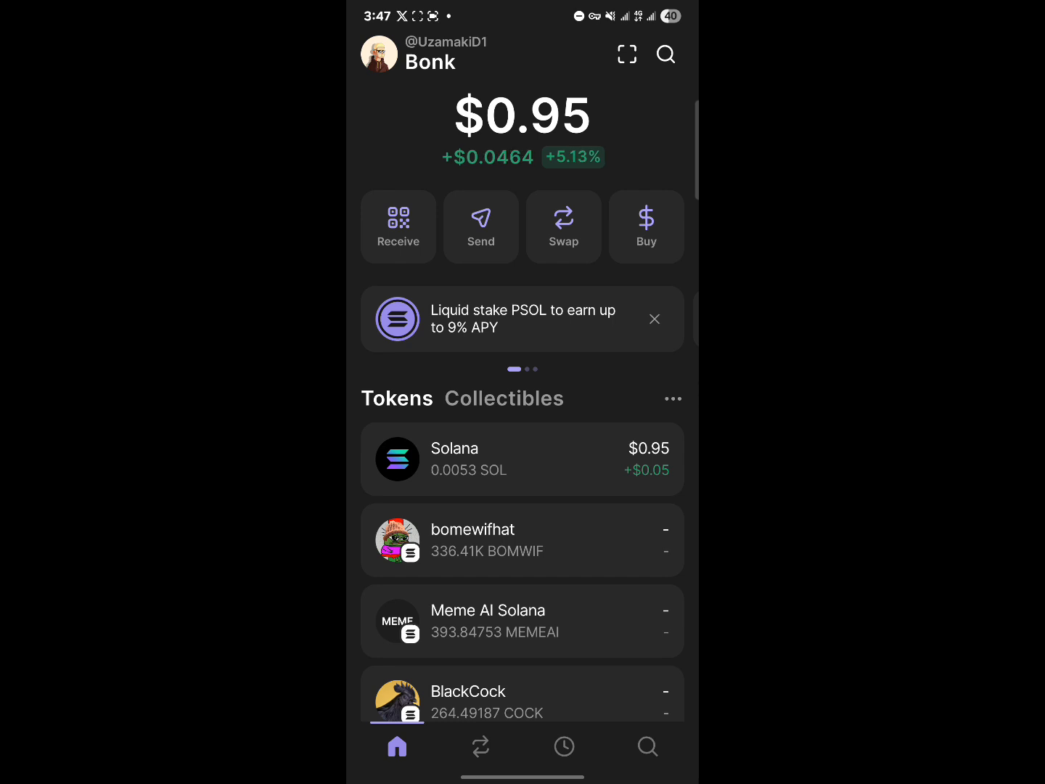
Step: Copy the Solana receiving address, view its QR code, then exit Receive to token selection
left_click(397, 226)
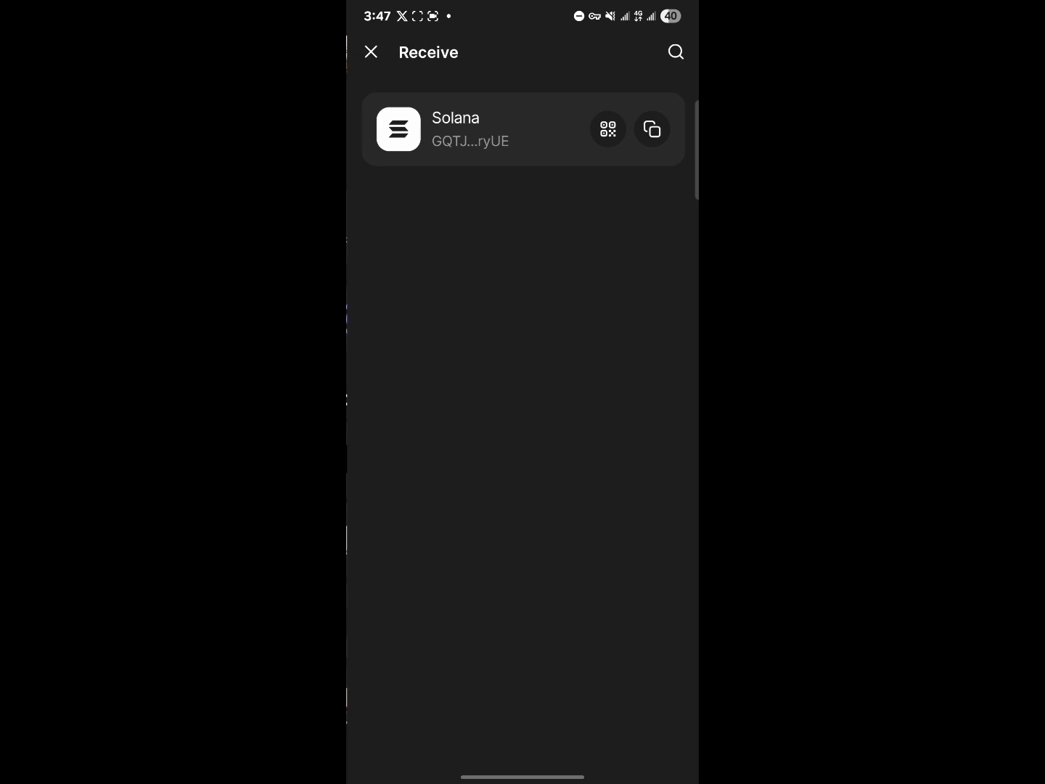
left_click(650, 129)
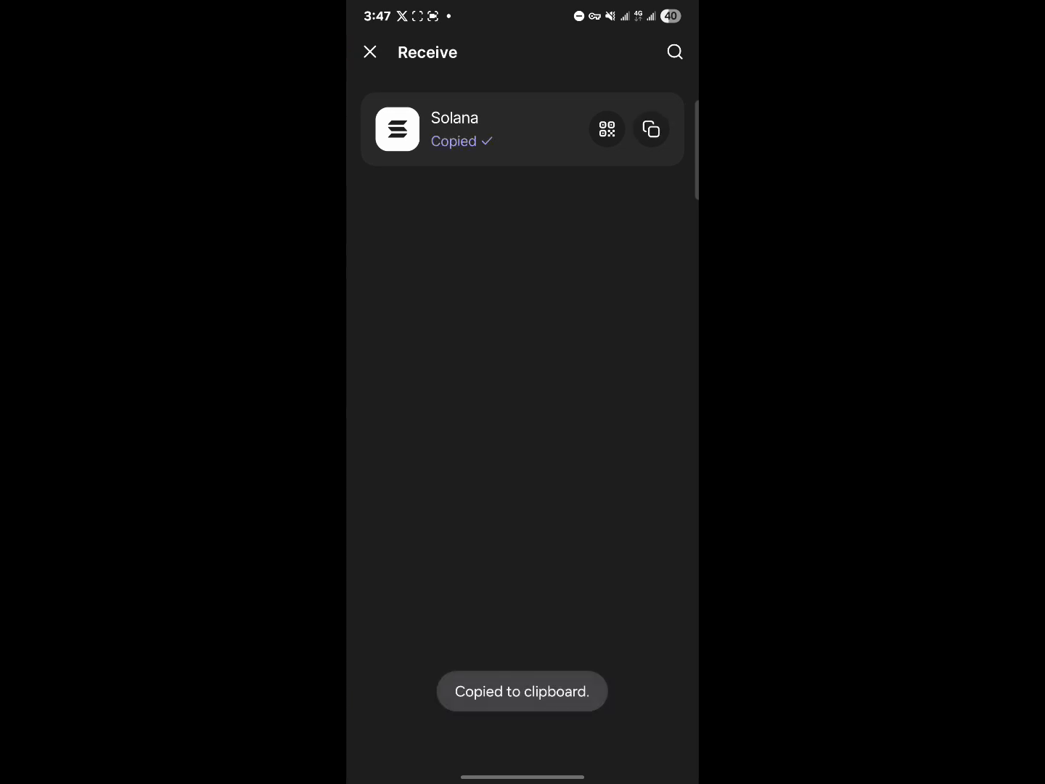
left_click(606, 129)
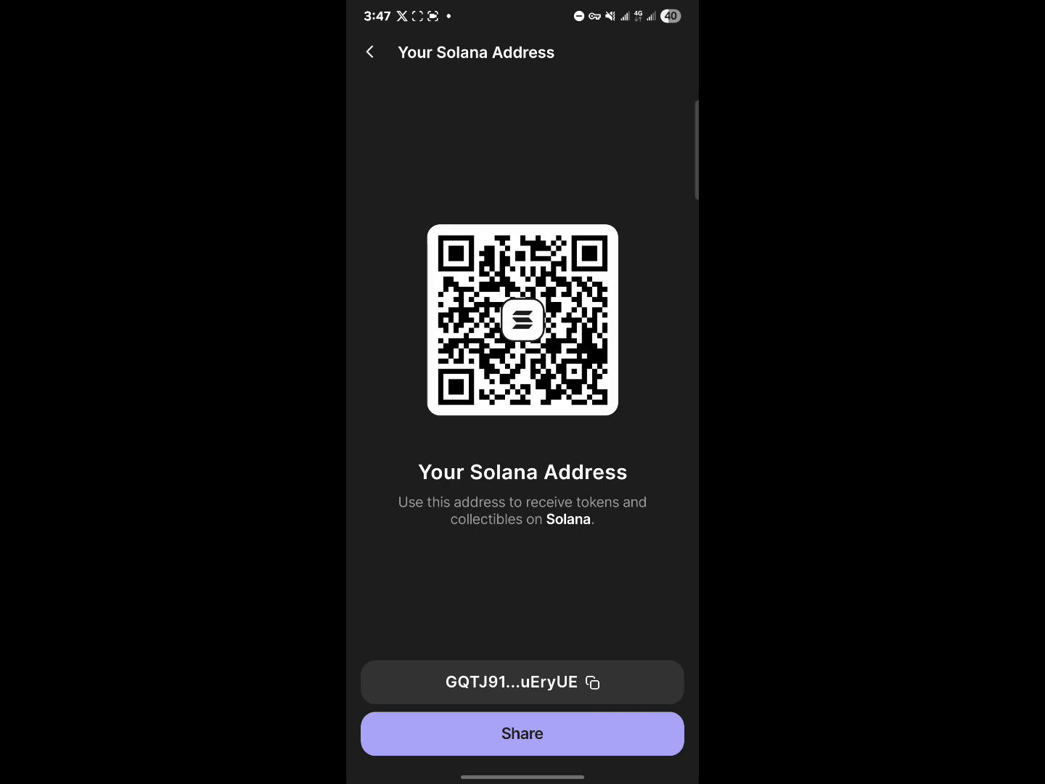
left_click(370, 51)
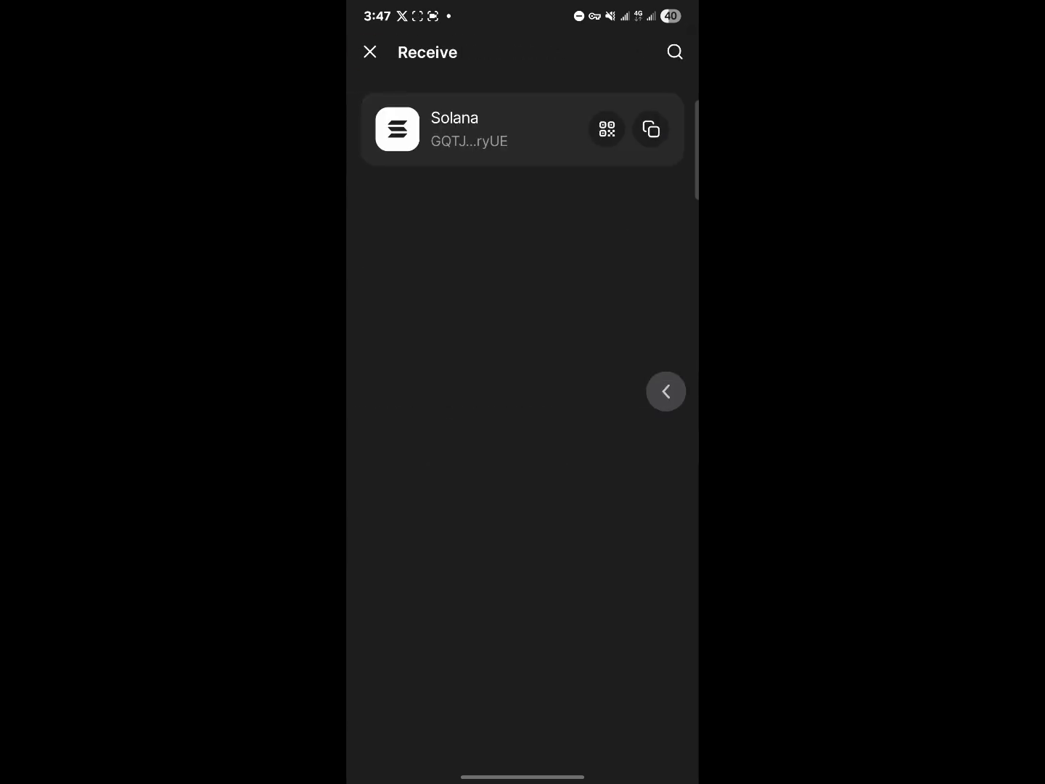
left_click(666, 391)
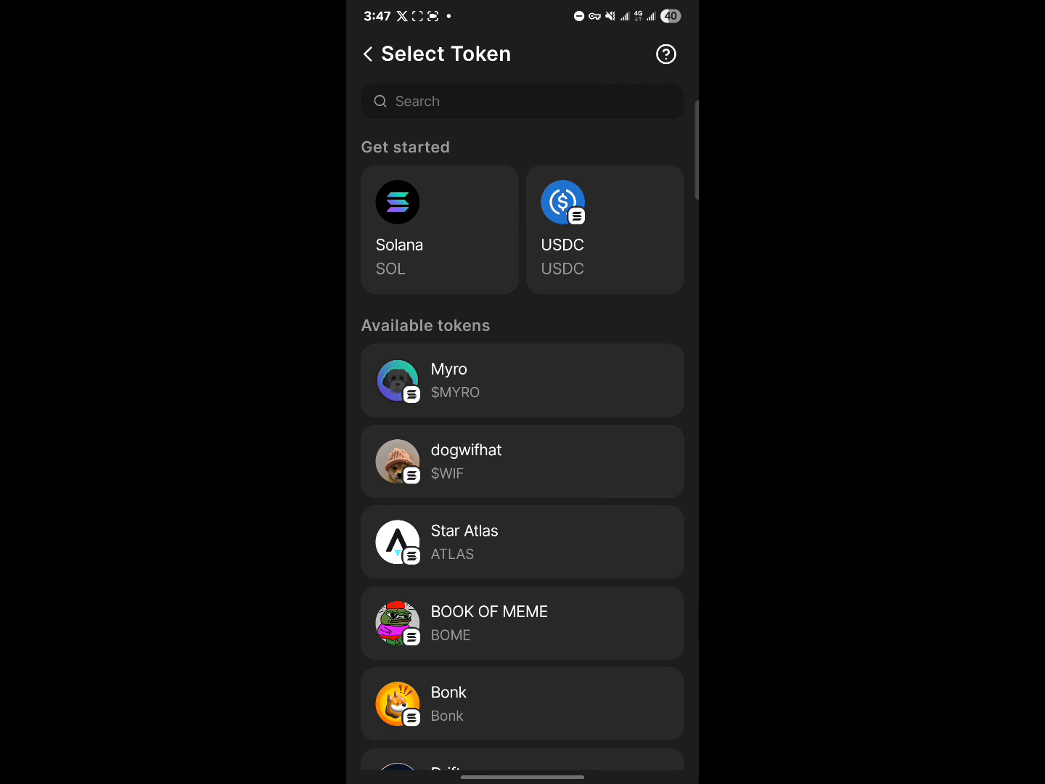
Step: Go back from Select Token to Phantom's explore page with trending tokens
left_click(439, 229)
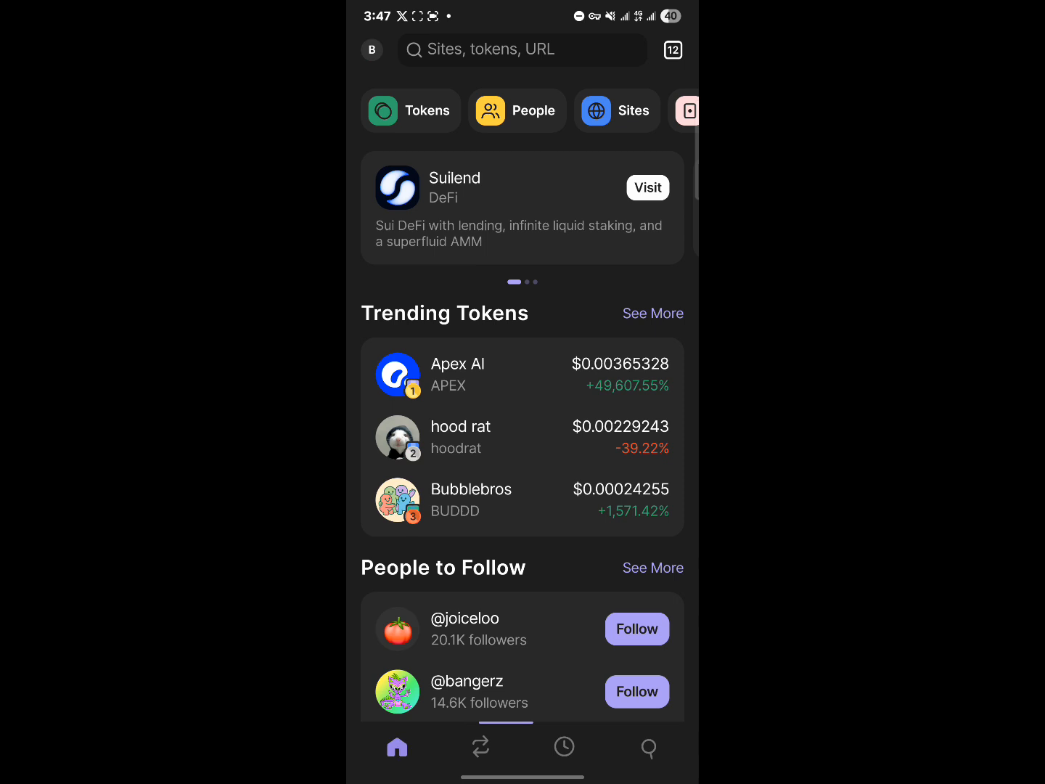
Step: Search sites for 'jup' and open the Jupiter DeFi app page
left_click(647, 746)
type("j")
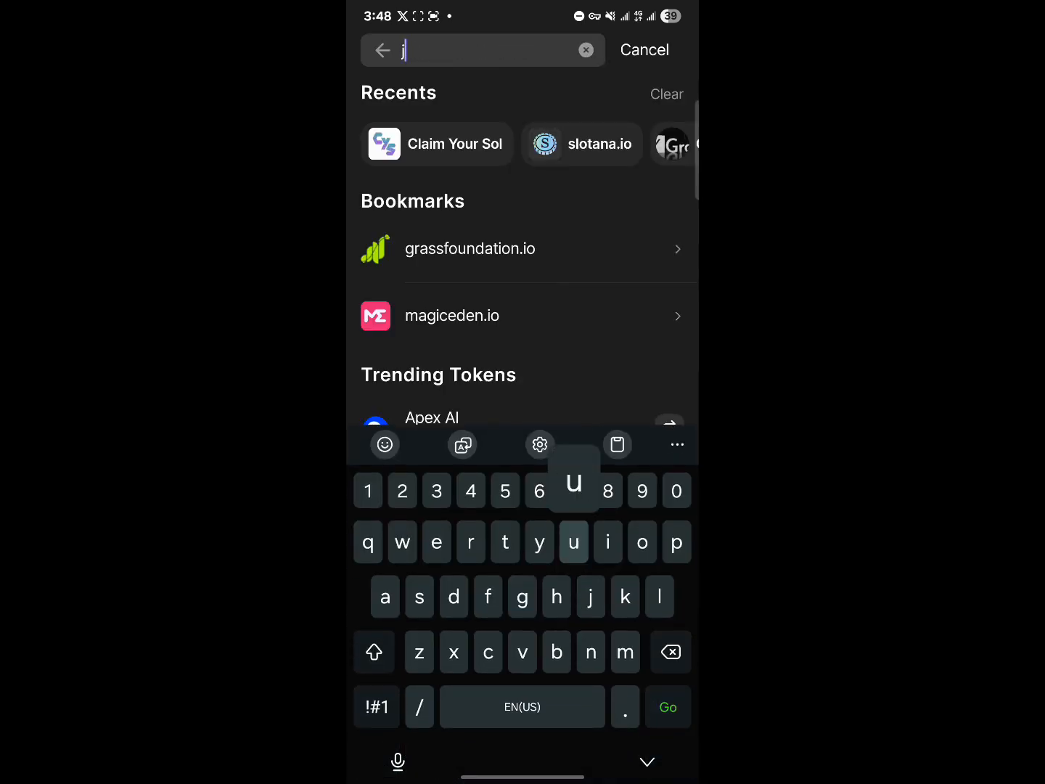
type("up")
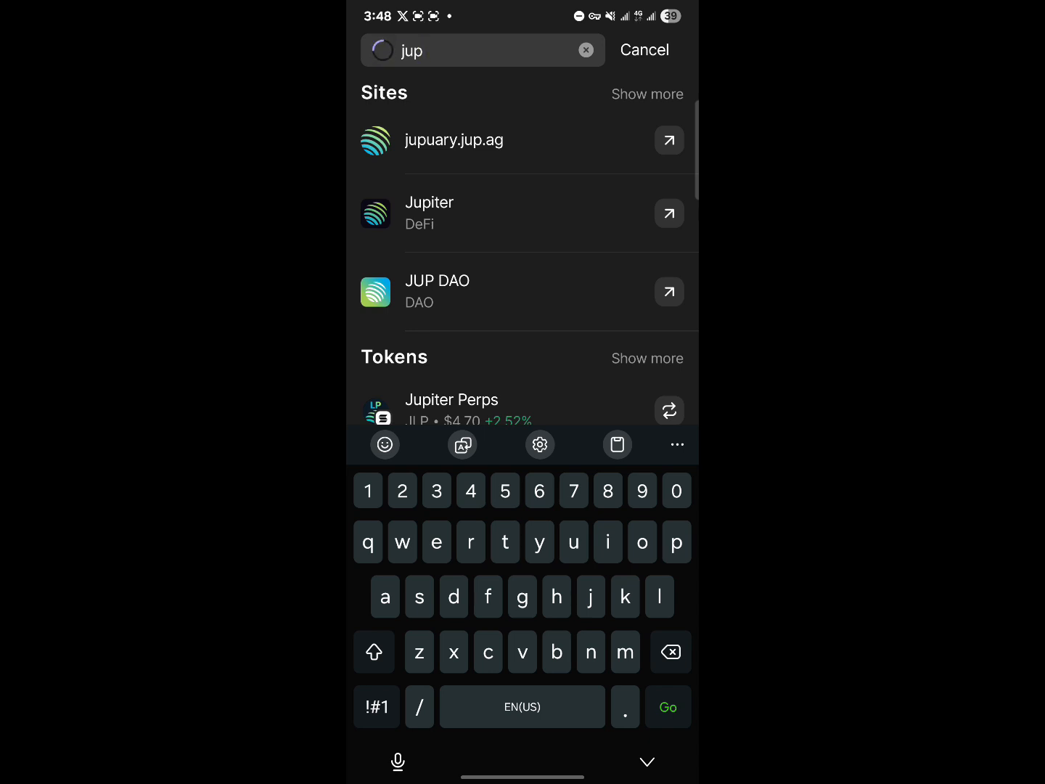
left_click(430, 213)
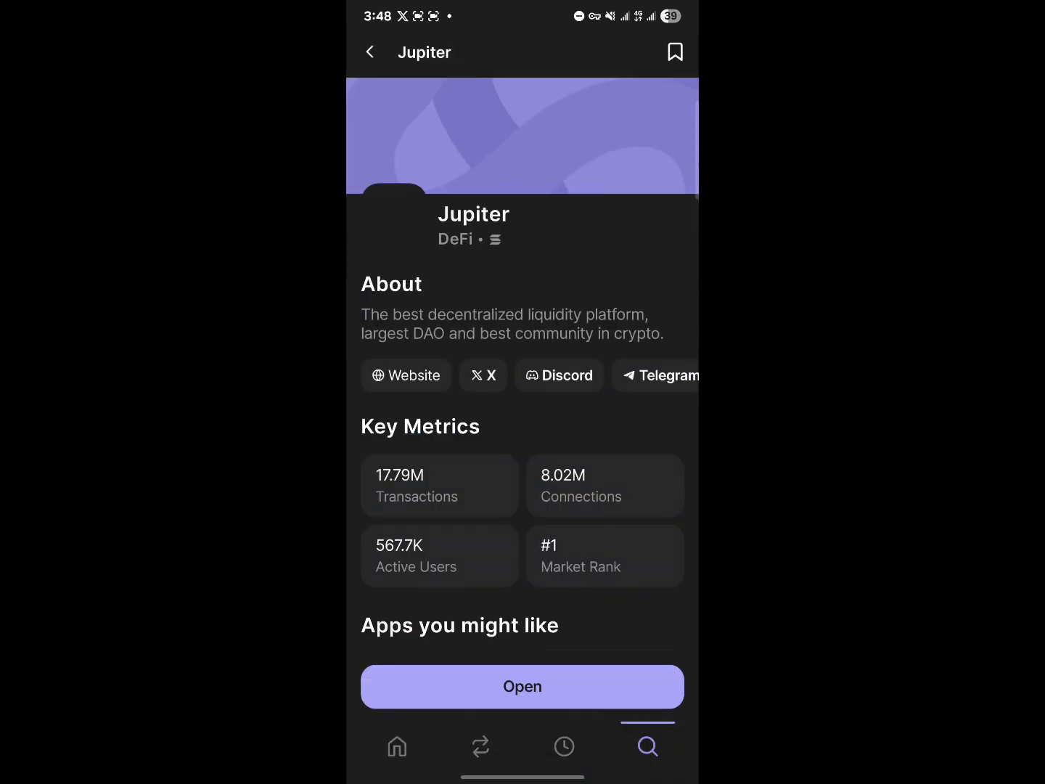
Step: Open jup.ag with the wallet connected and show the $0.95 portfolio panel
left_click(522, 687)
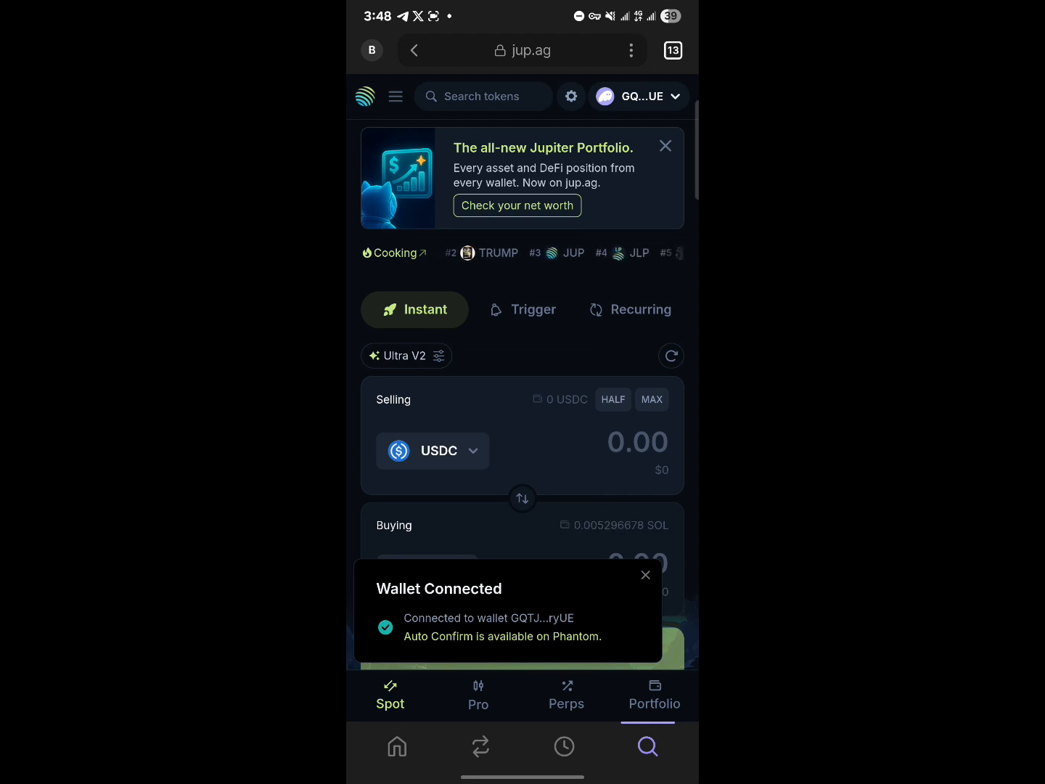
left_click(638, 96)
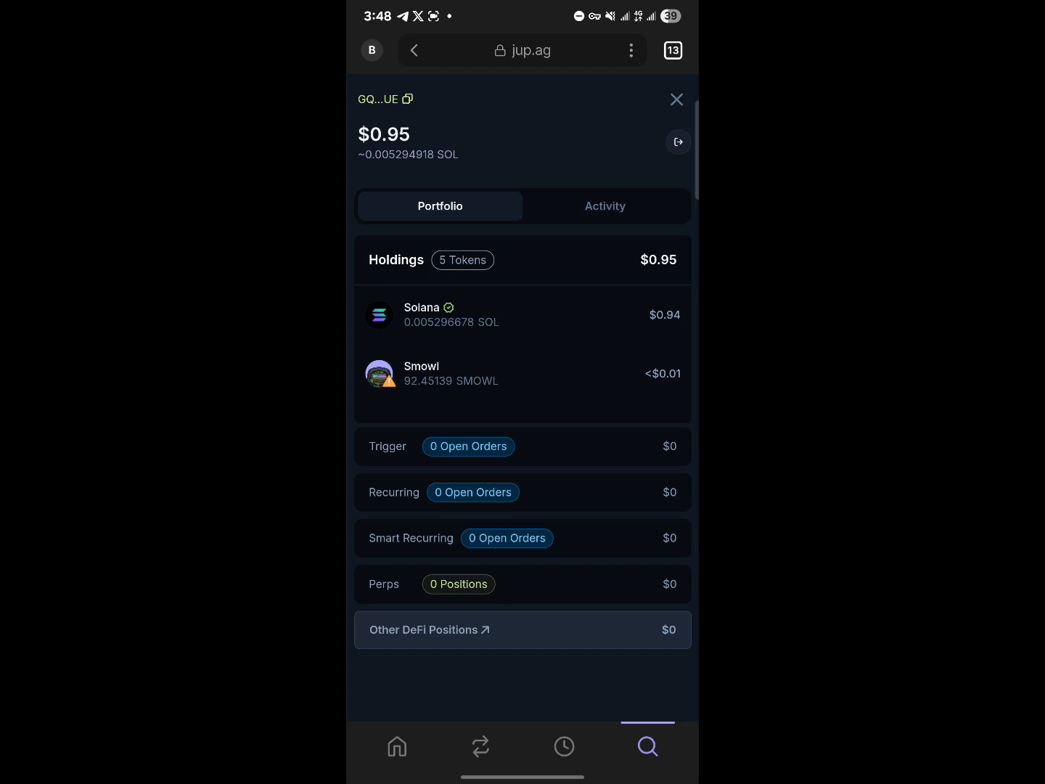
Step: Close the portfolio panel and flip the swap direction to sell SOL for USDC
left_click(675, 99)
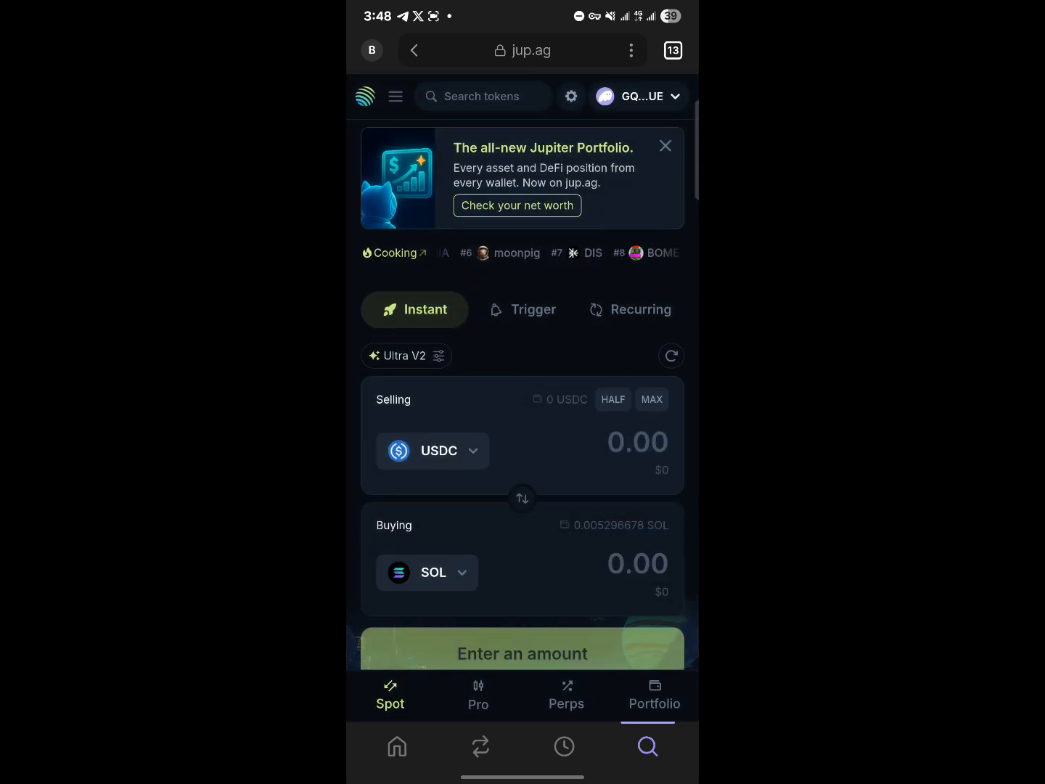
scroll("down", 3)
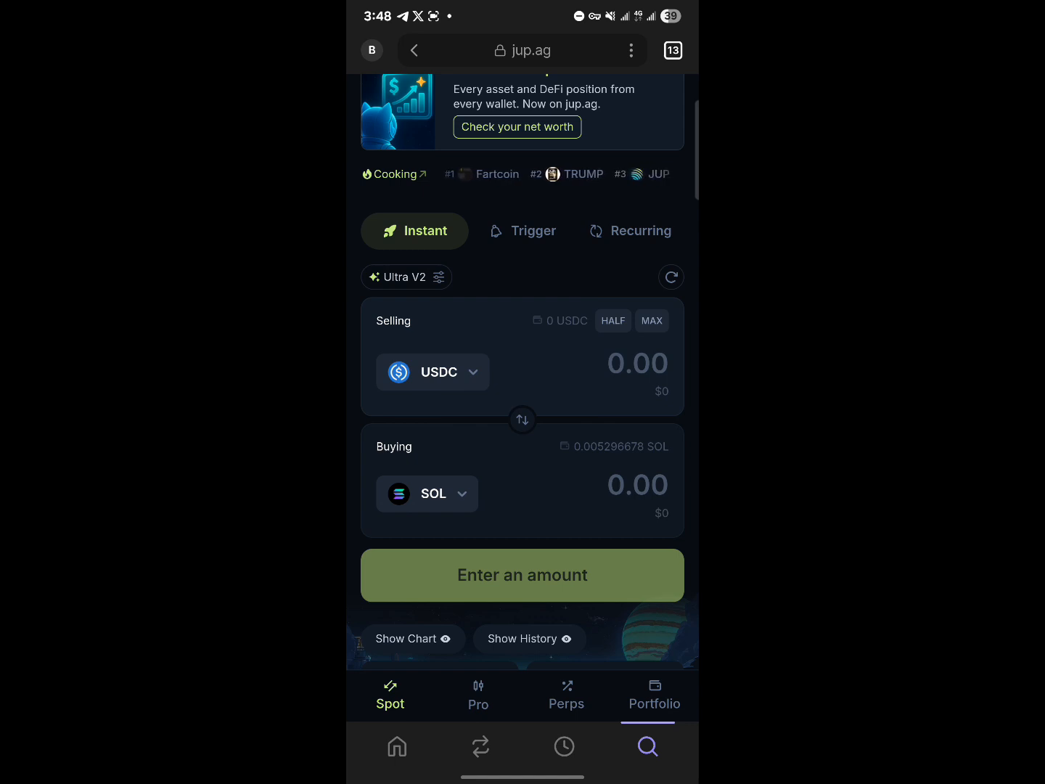
left_click(522, 420)
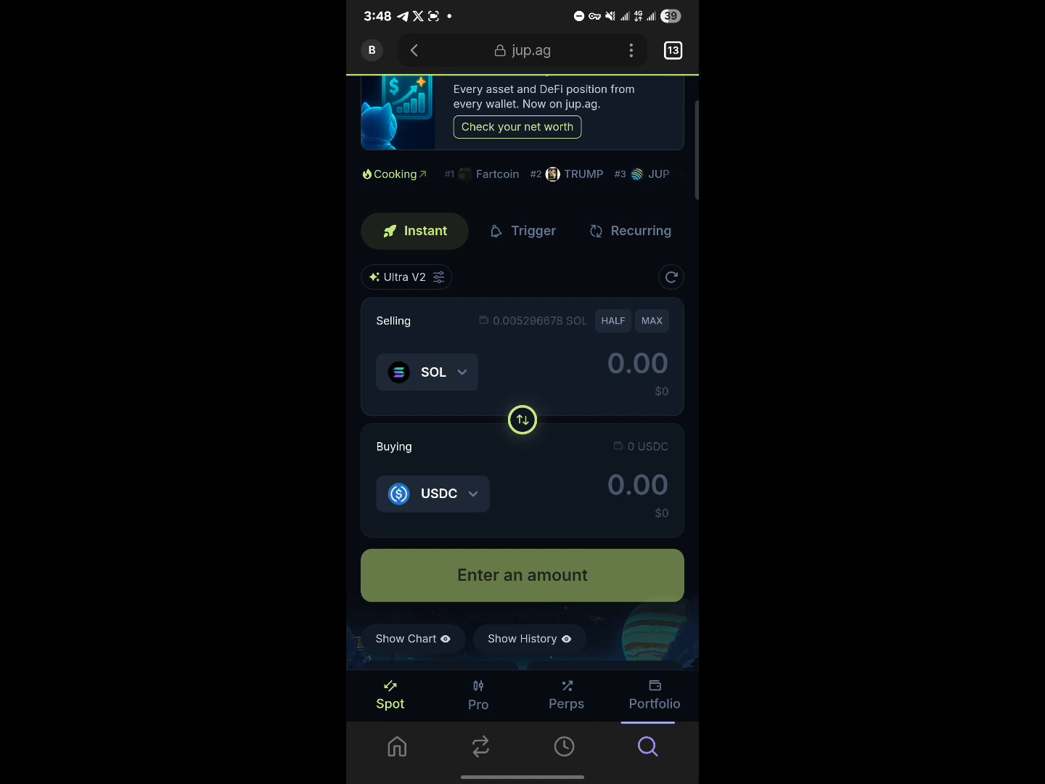